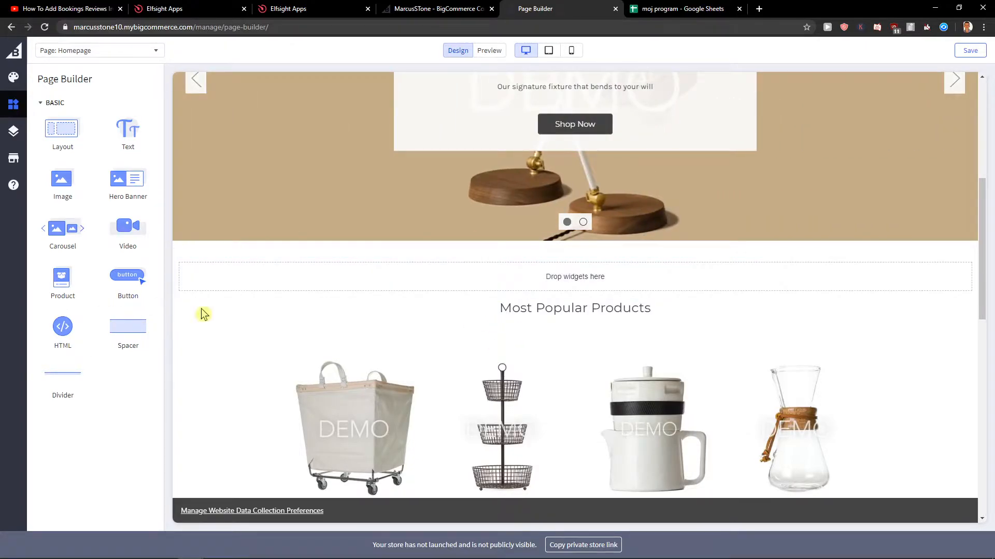
- Switch from the Page Builder to the YouTube tutorial tab showing the Elfsight link
click(63, 9)
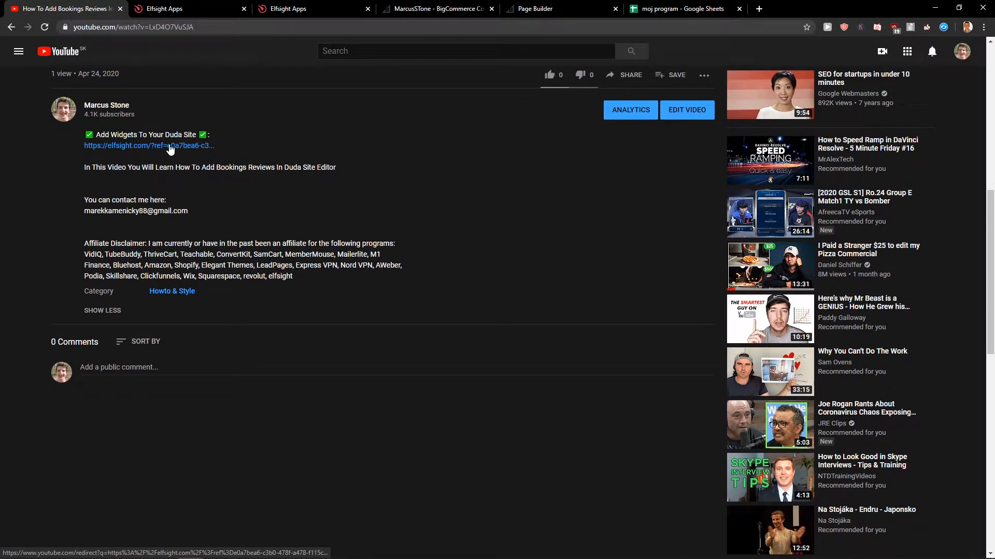
- Follow the elfsight.com link from the description and start a free Elfsight sign-up
click(149, 146)
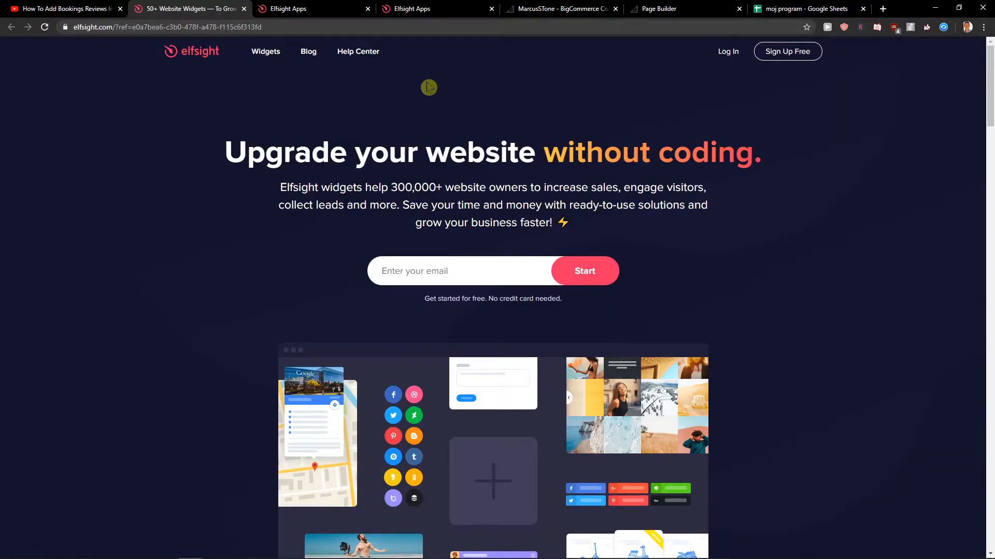
mouse_move(739, 95)
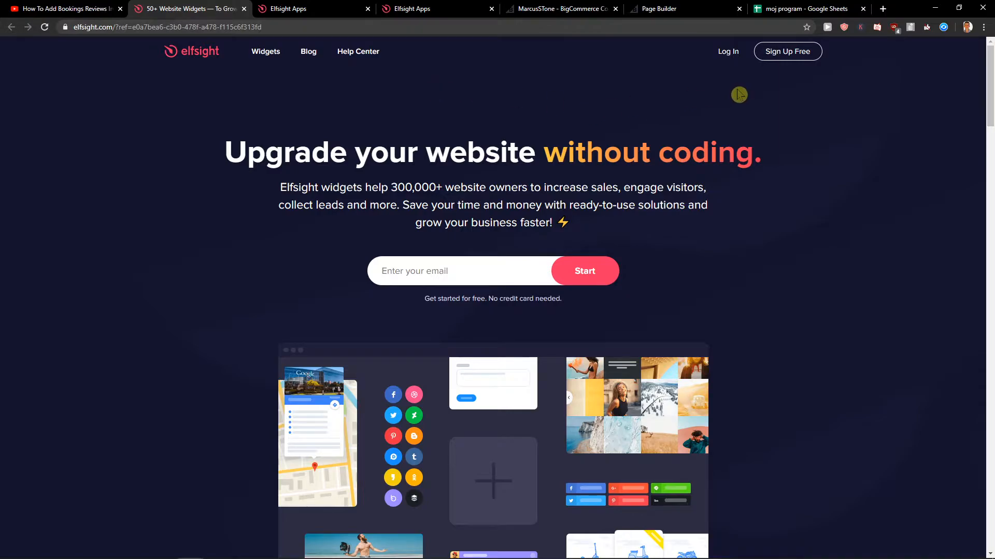
click(786, 52)
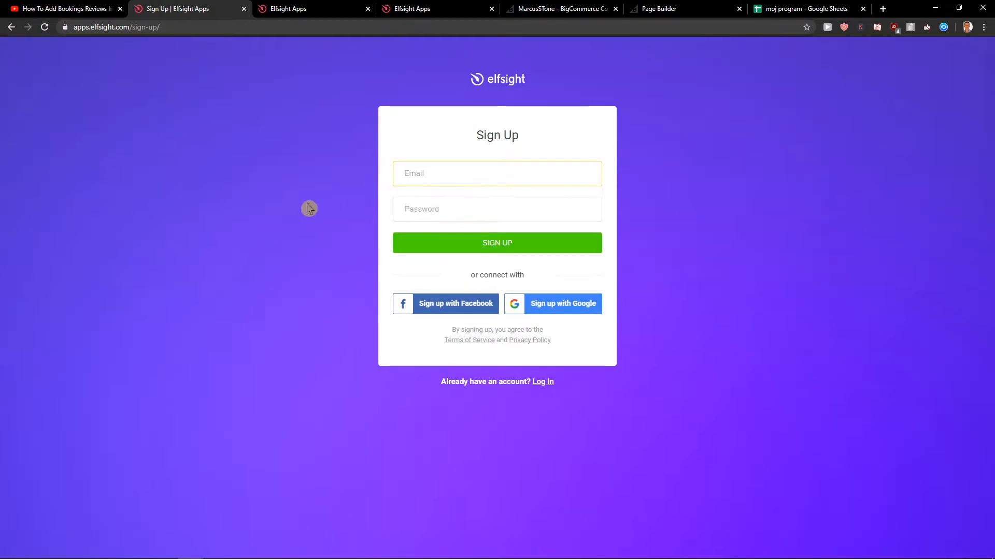
- From the applications dashboard, search 'twitter' and start a new Twitter Feed widget
click(11, 27)
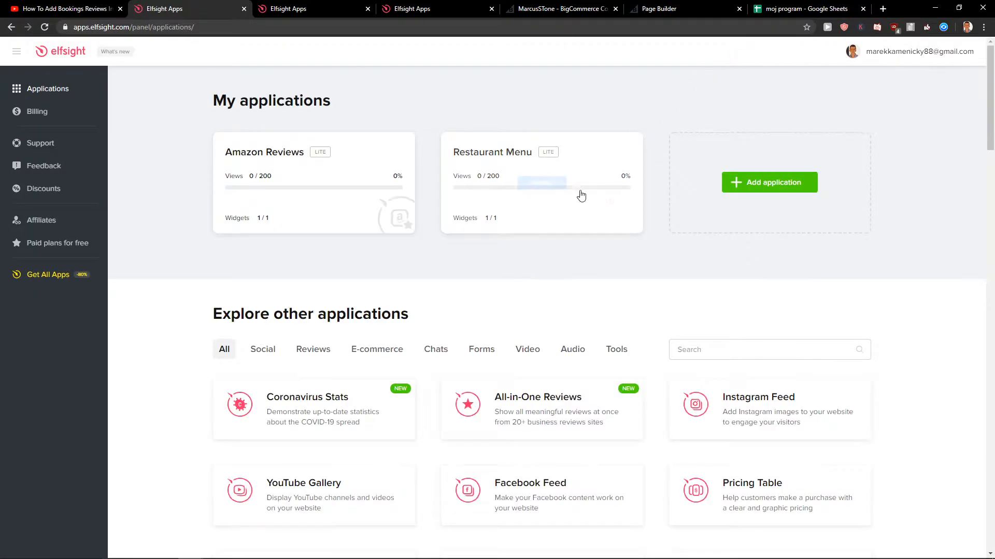
click(762, 298)
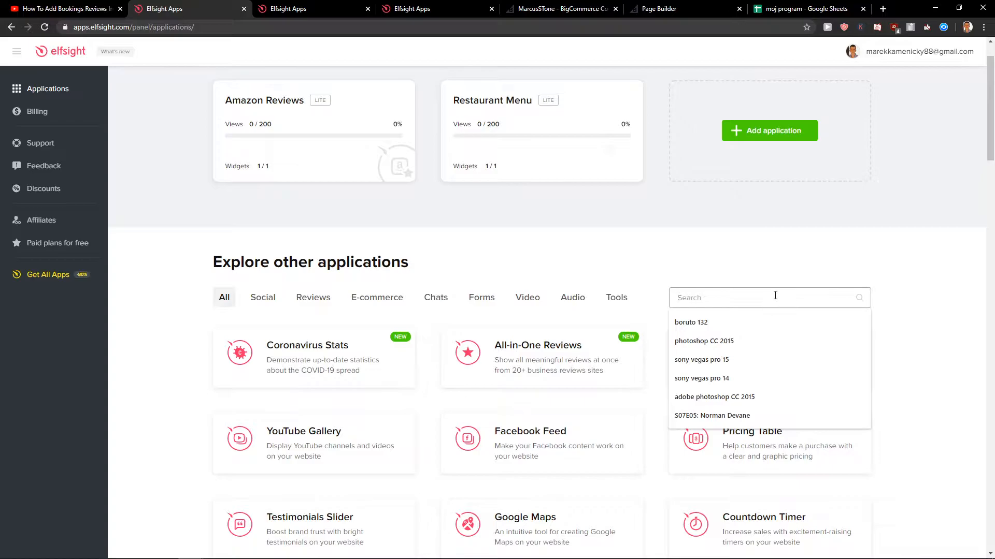
text(twitter)
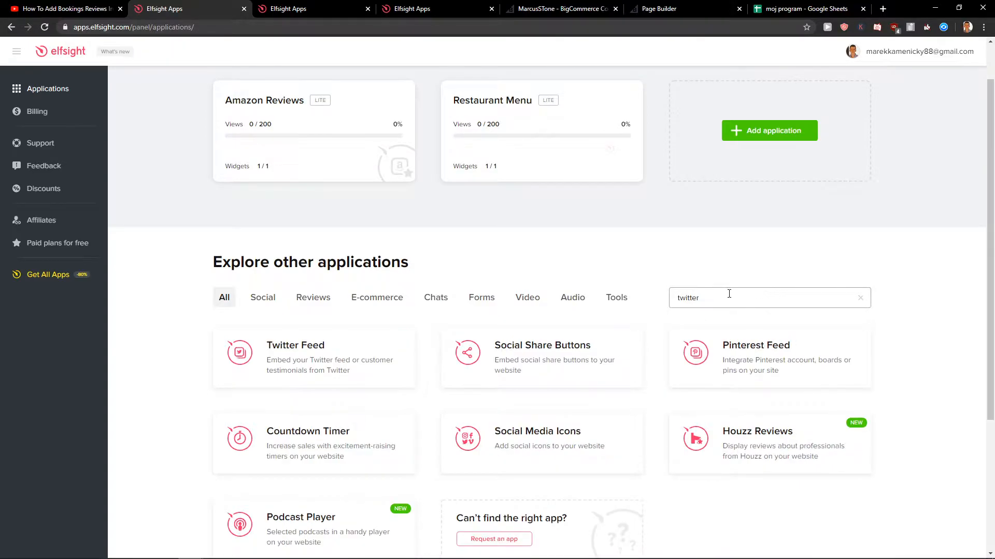
click(295, 345)
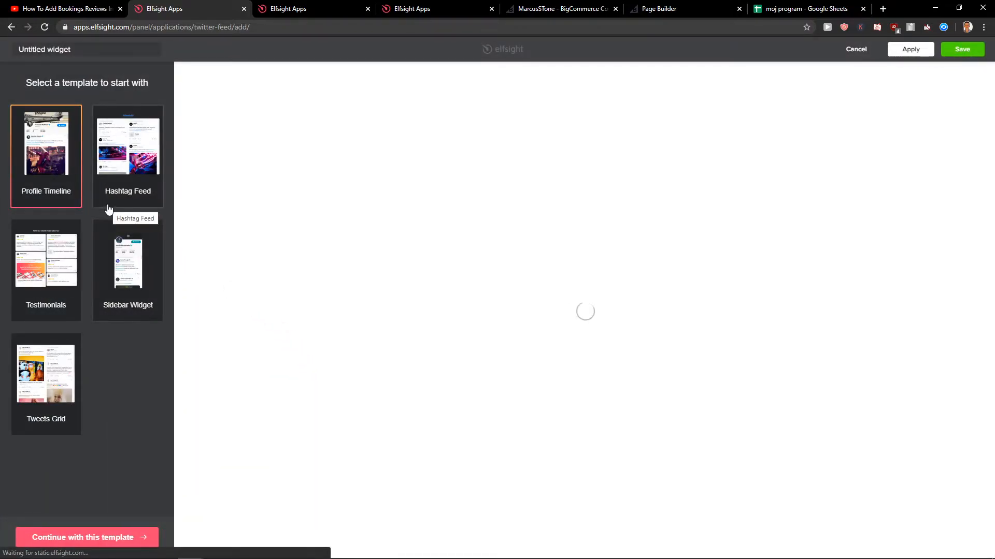
click(128, 146)
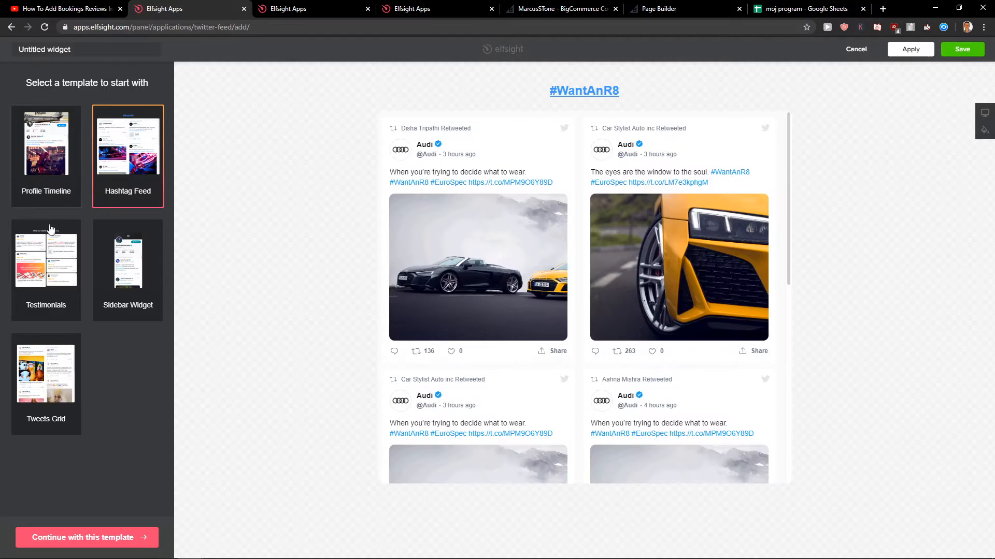
click(45, 141)
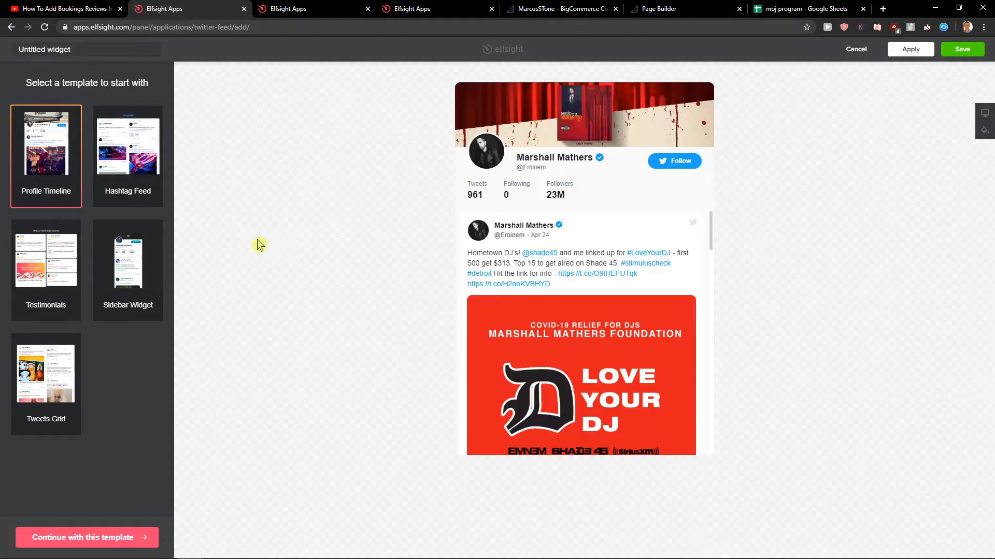
click(86, 537)
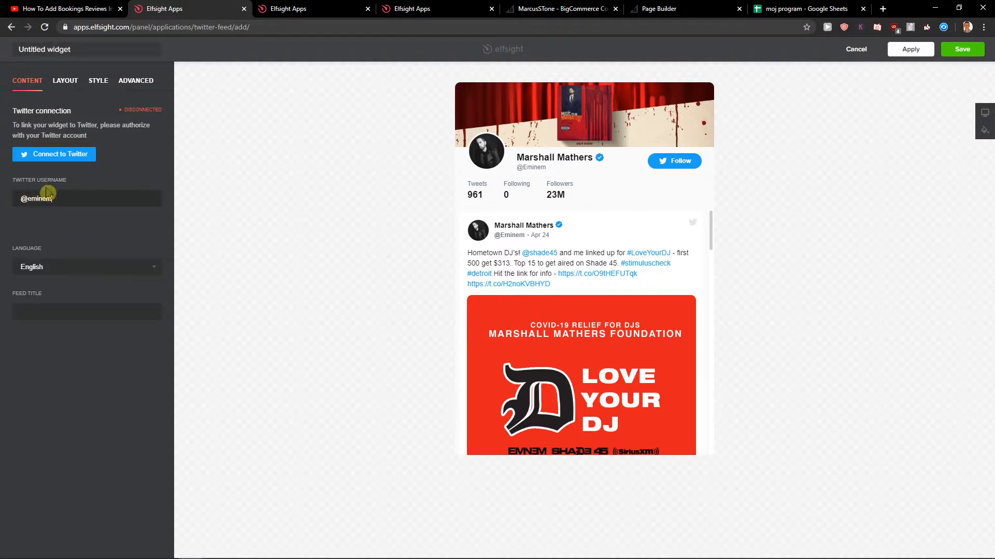
- Review the widget's Layout and Content settings and proceed to the plans page
click(65, 81)
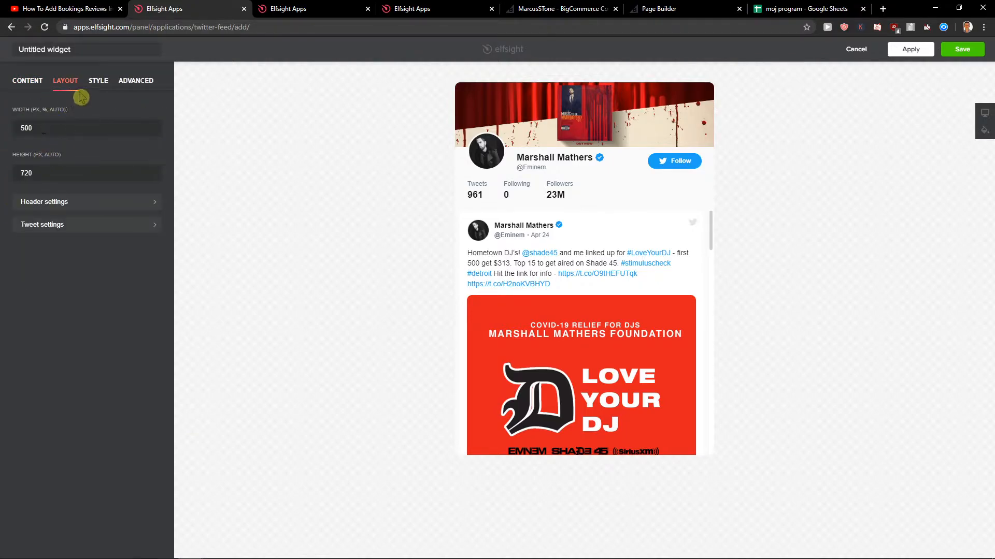
click(27, 80)
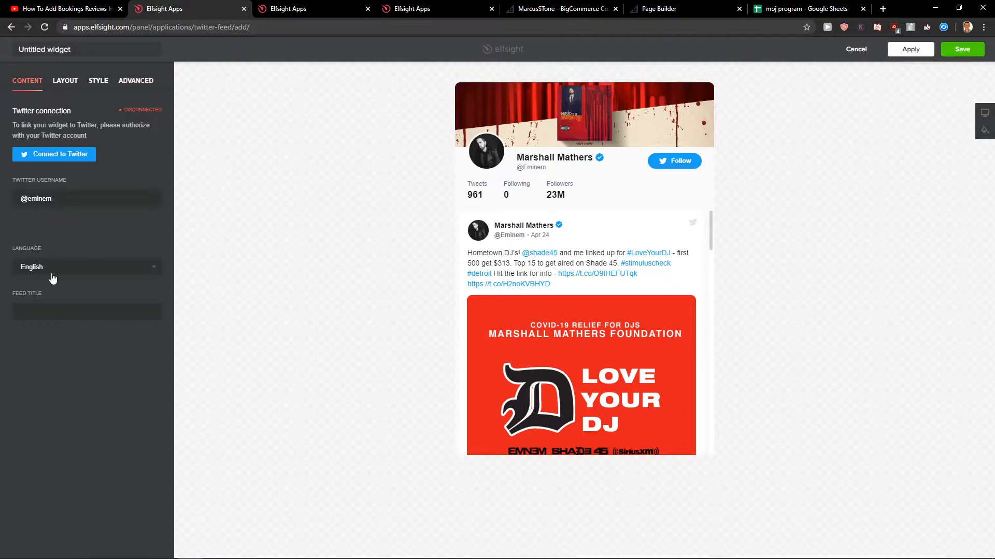
click(962, 49)
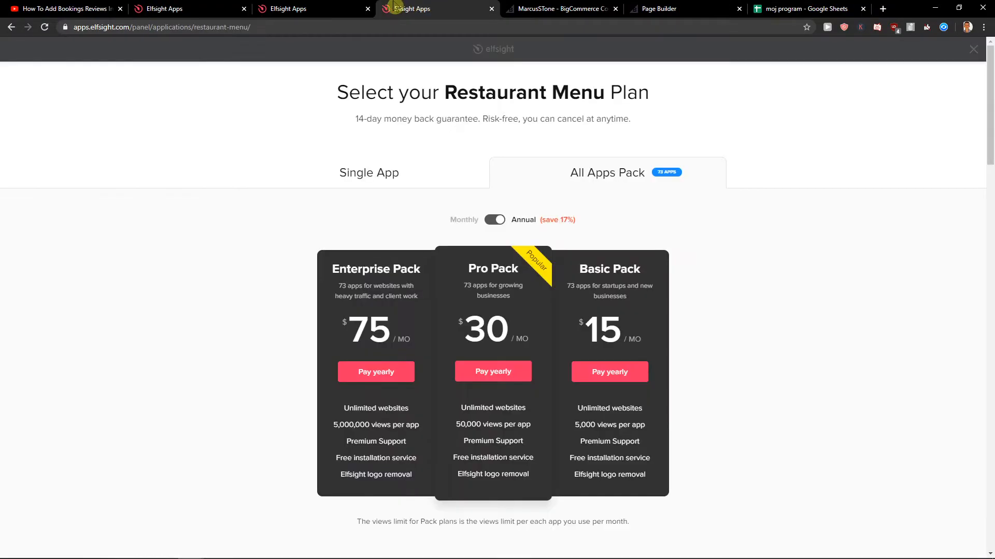
- Copy the Twitter Feed embed code and return to the BigCommerce Page Builder
click(369, 173)
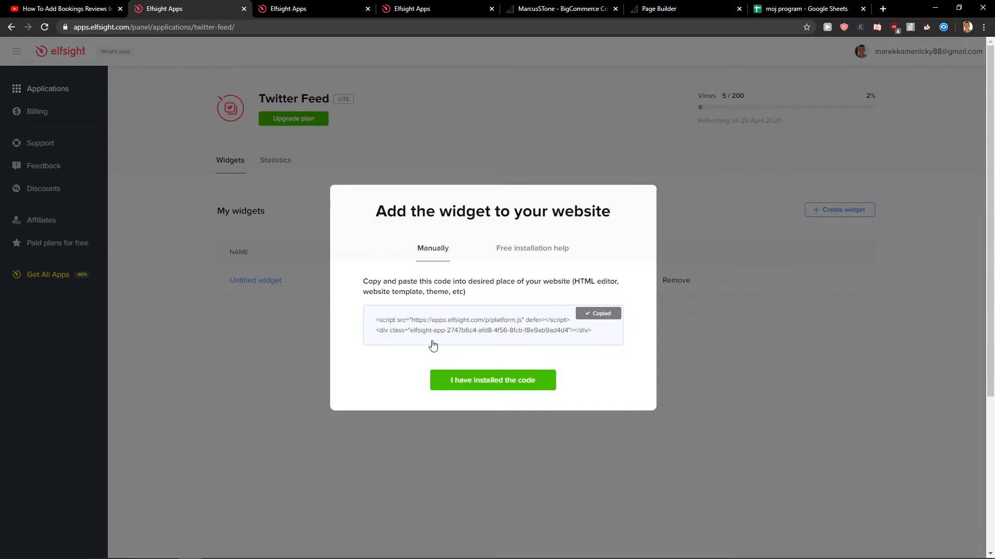
click(660, 8)
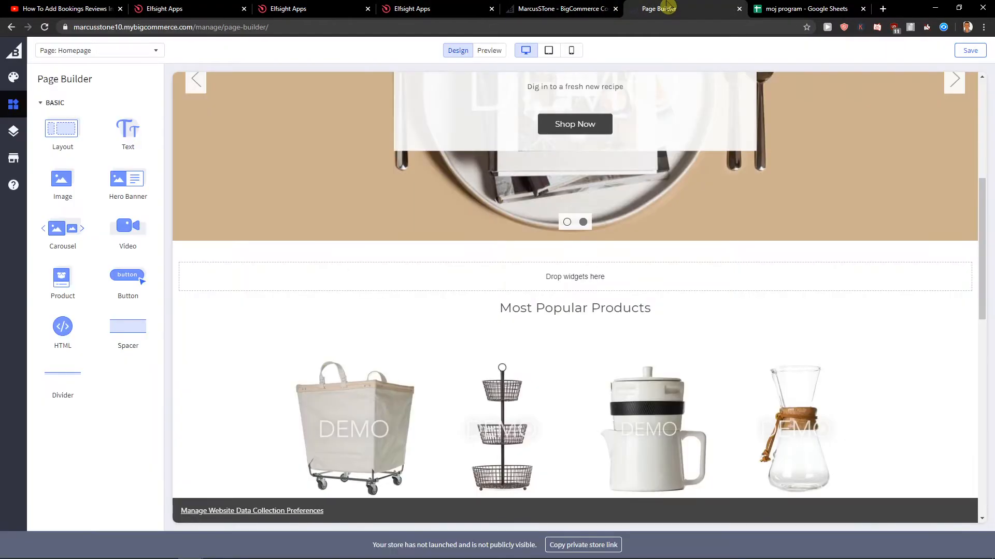
- Add a Layout row below the banner and set it to 3 columns
drag(62, 128, 499, 286)
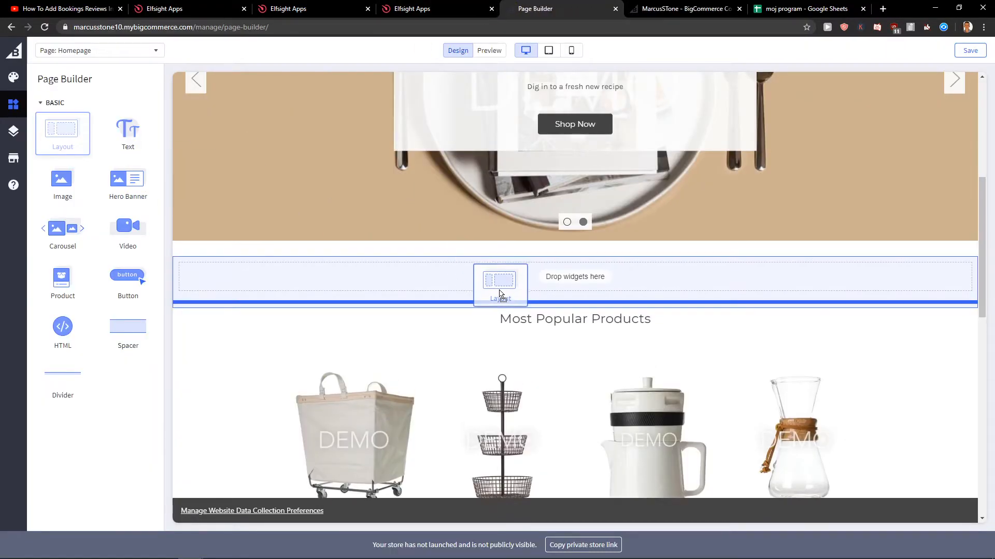
click(499, 285)
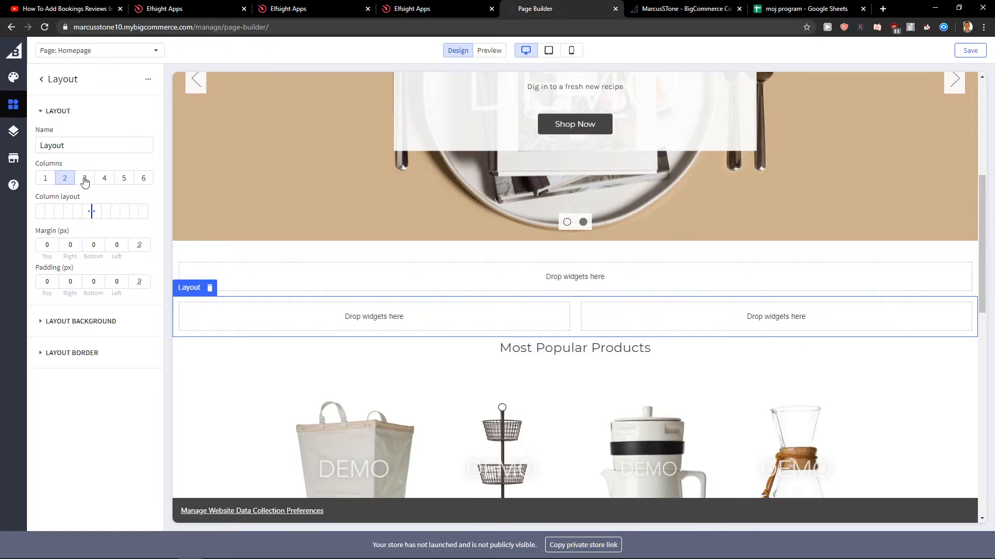
click(84, 177)
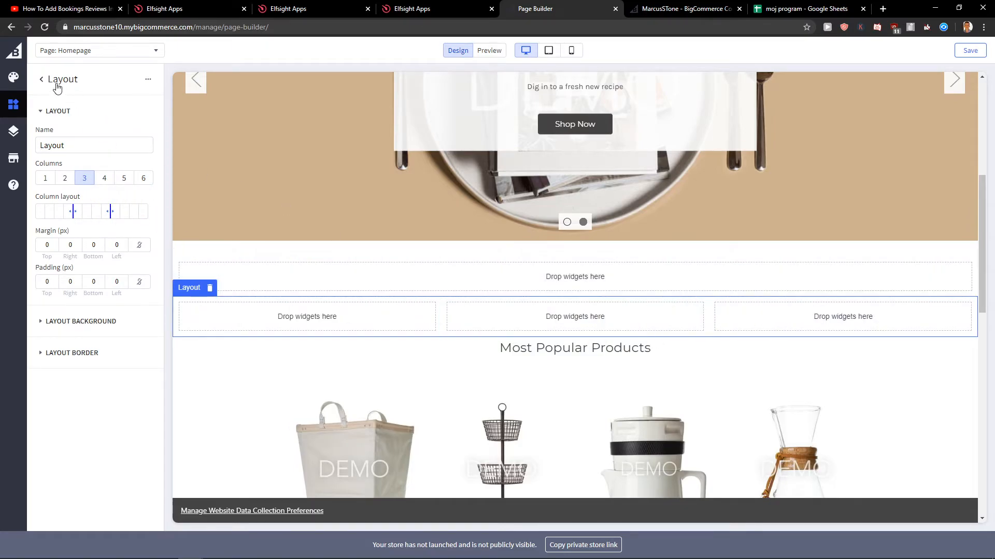
click(41, 79)
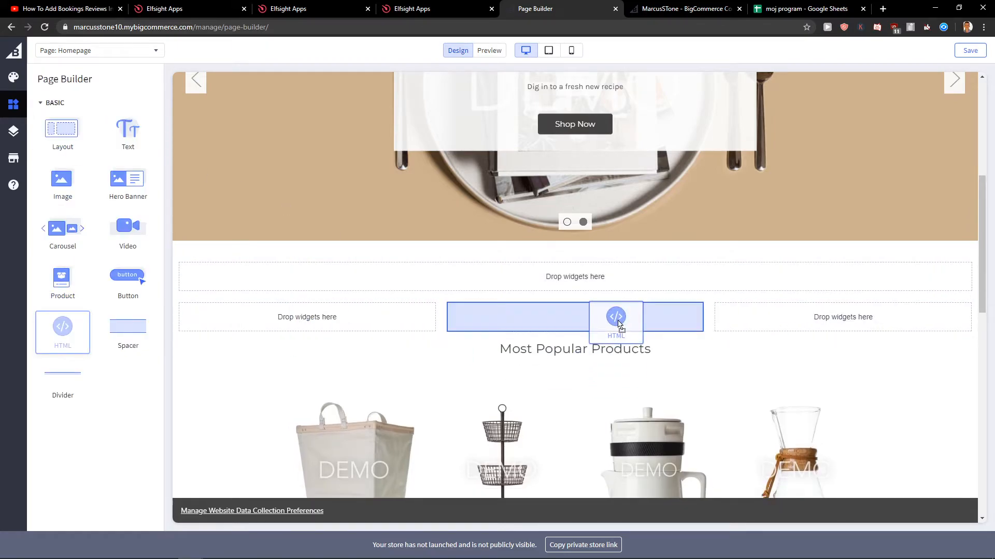
- Place an HTML widget in the middle column with the Elfsight code and save it
click(616, 317)
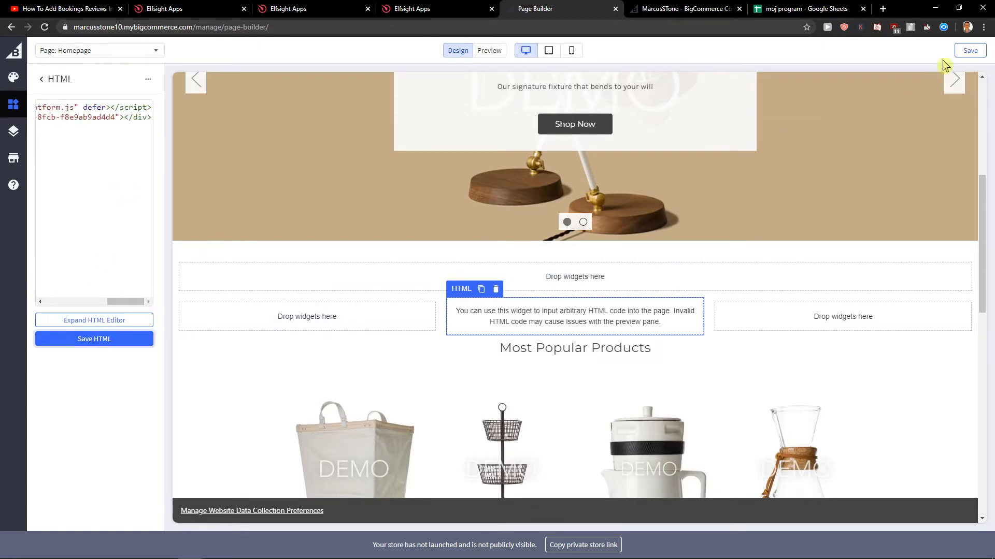
click(41, 78)
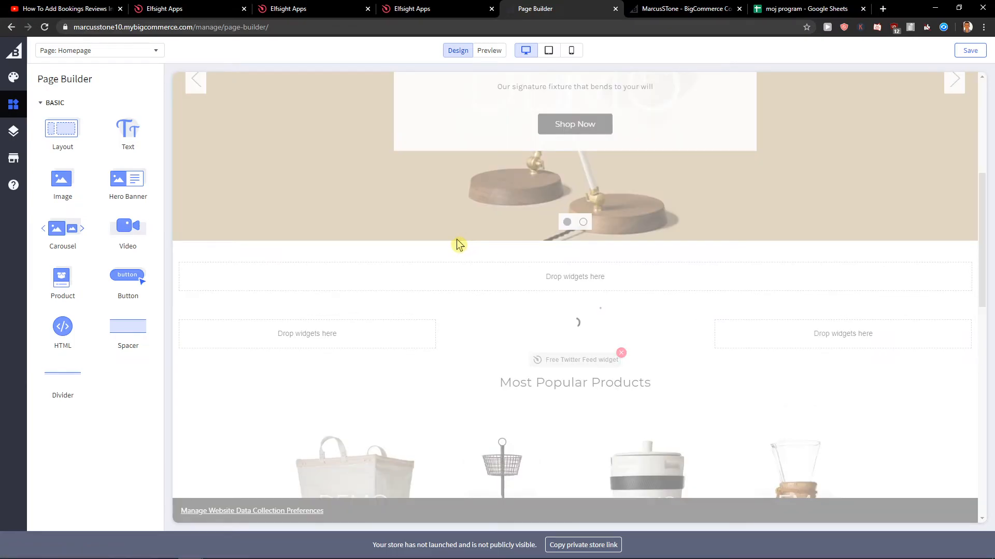
click(969, 49)
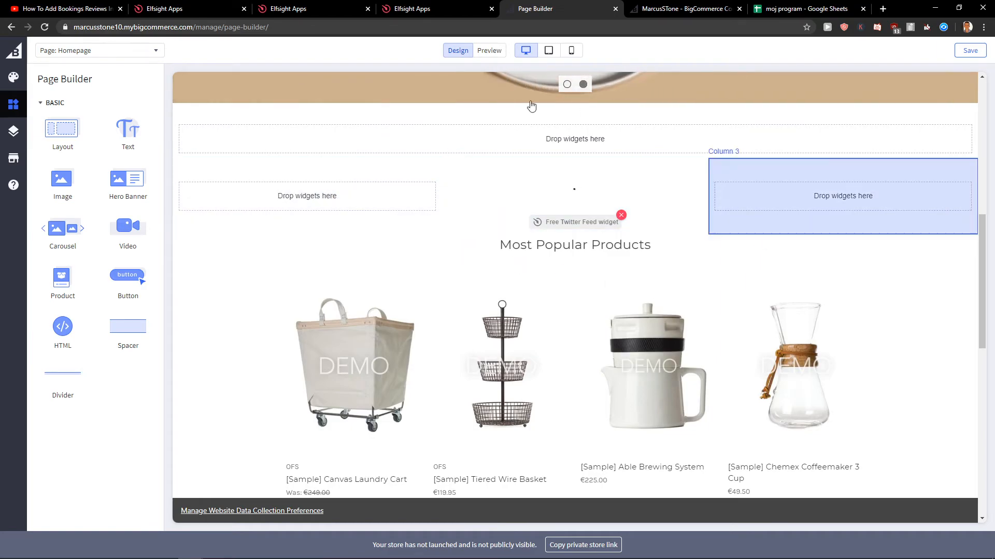
click(574, 196)
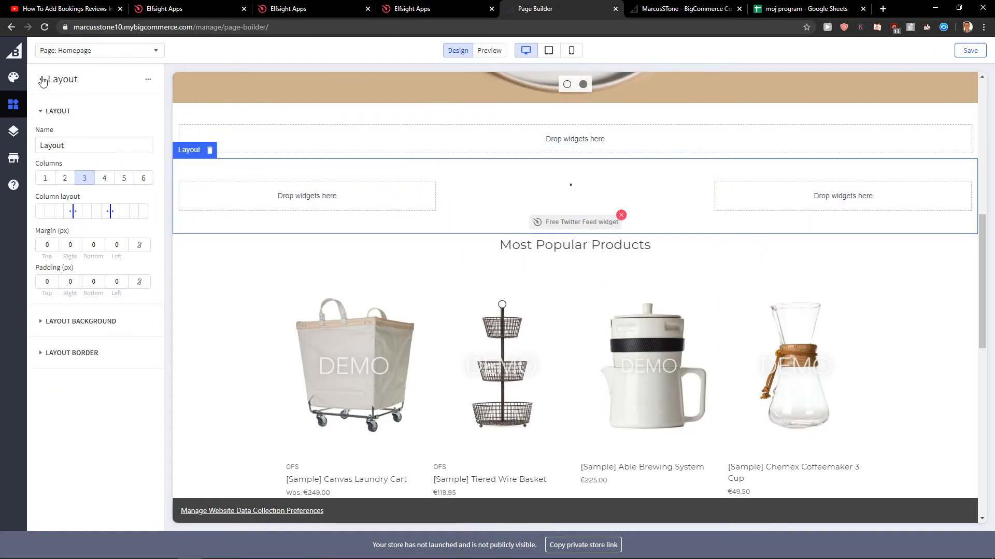